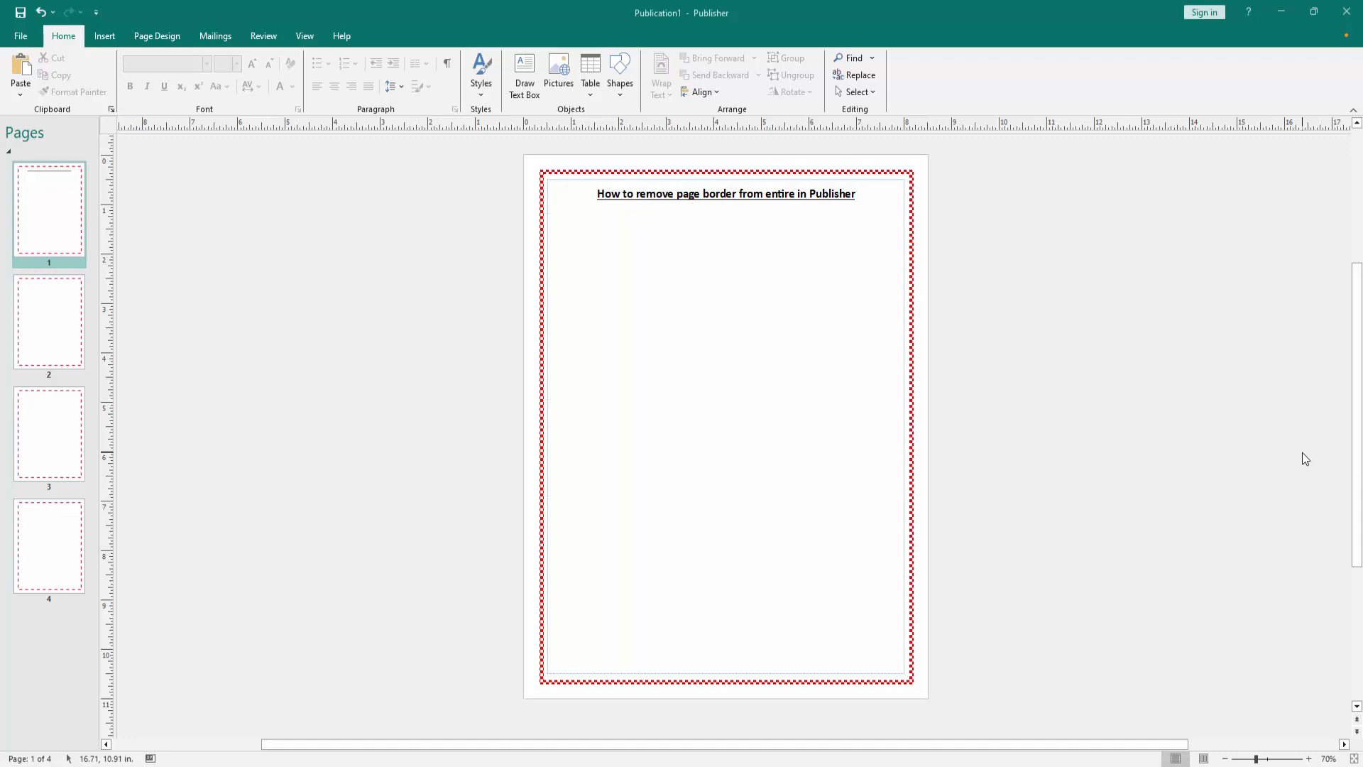
{"action": "mouse_move", "coordinate": [223, 490]}
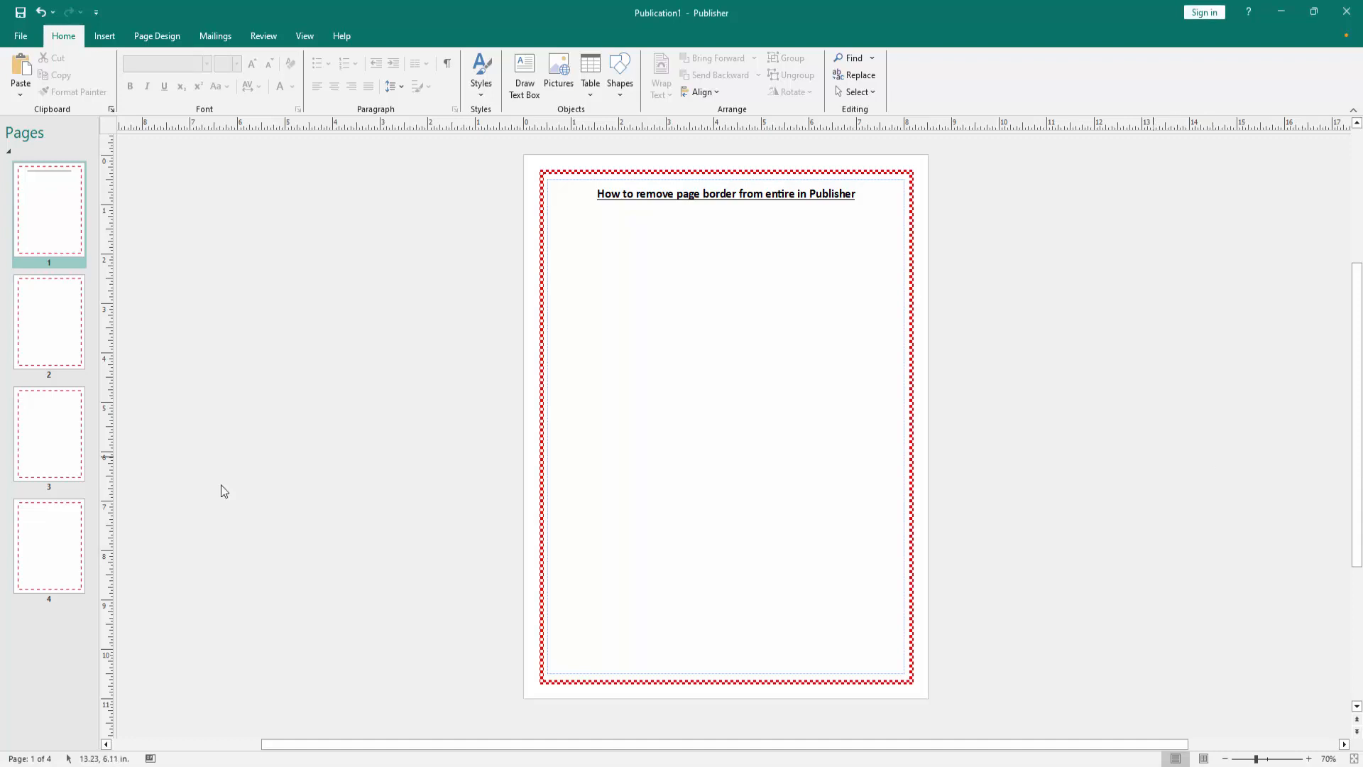
{"action": "mouse_move", "coordinate": [912, 280]}
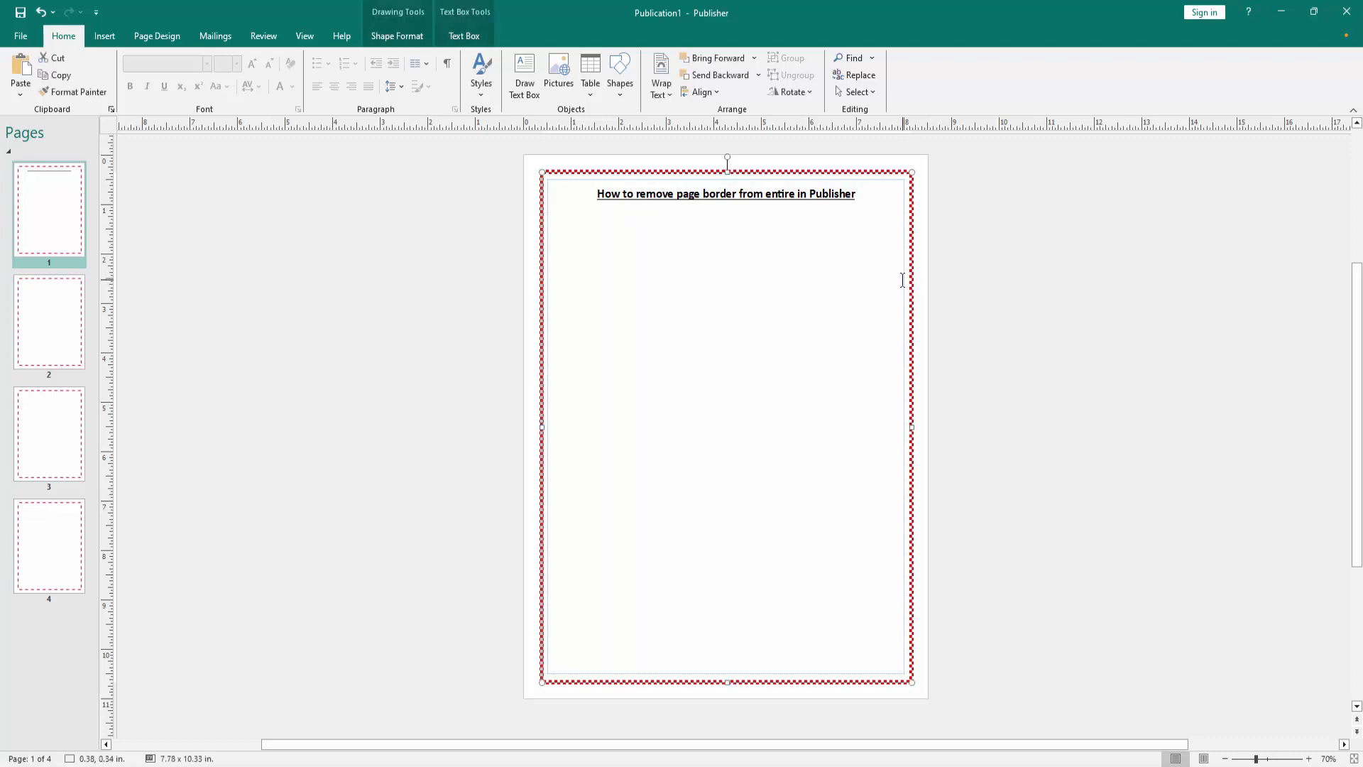
Step: Select and delete the red border shape on each of the four pages, keeping page 1's heading
{"action": "left_click", "coordinate": [48, 324]}
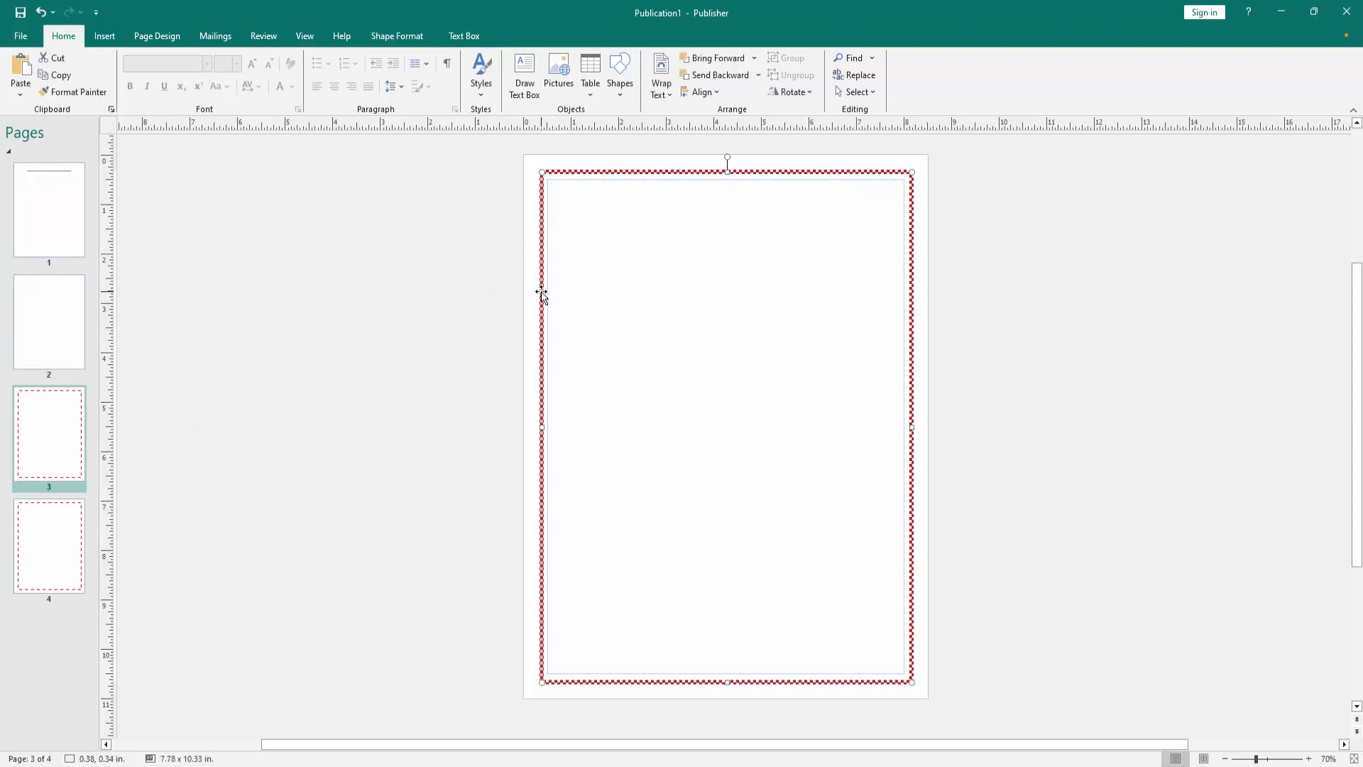
{"action": "left_click", "coordinate": [48, 545]}
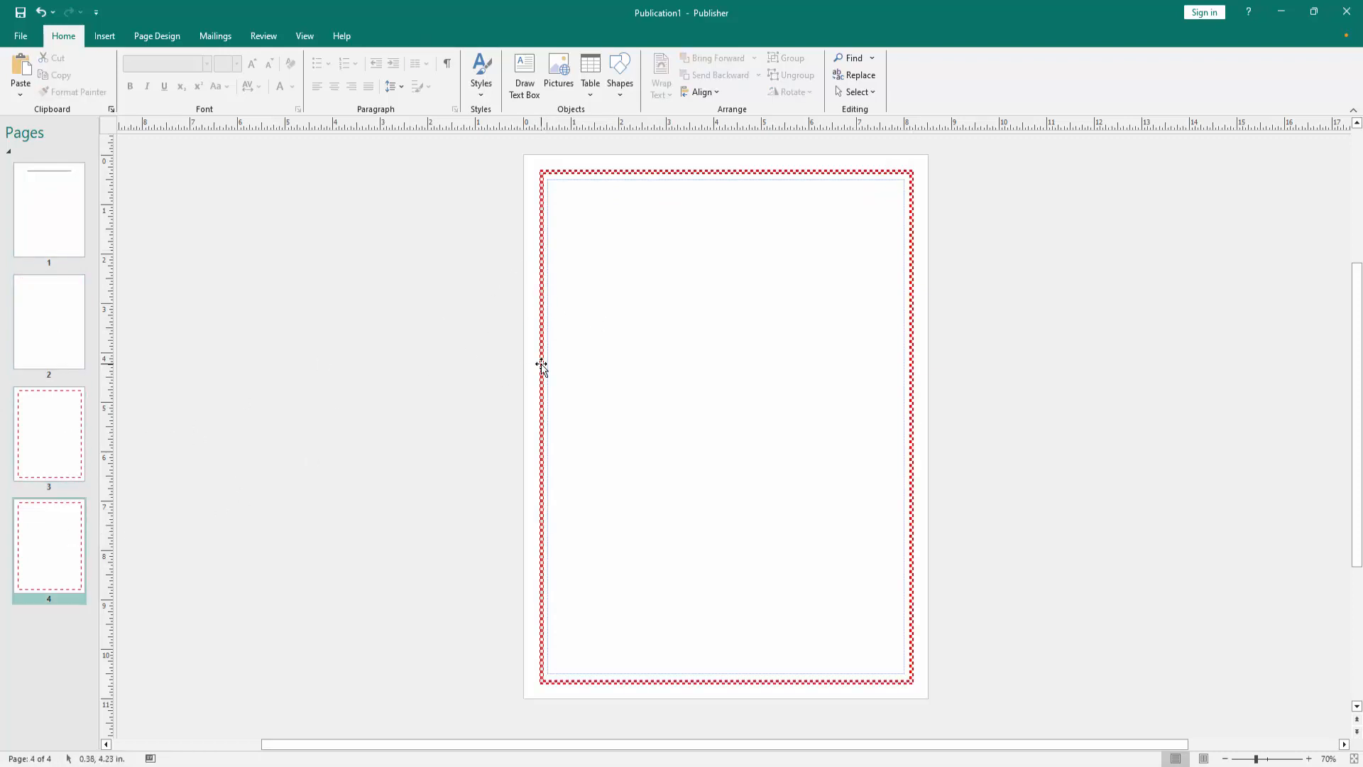
{"action": "left_click", "coordinate": [49, 212]}
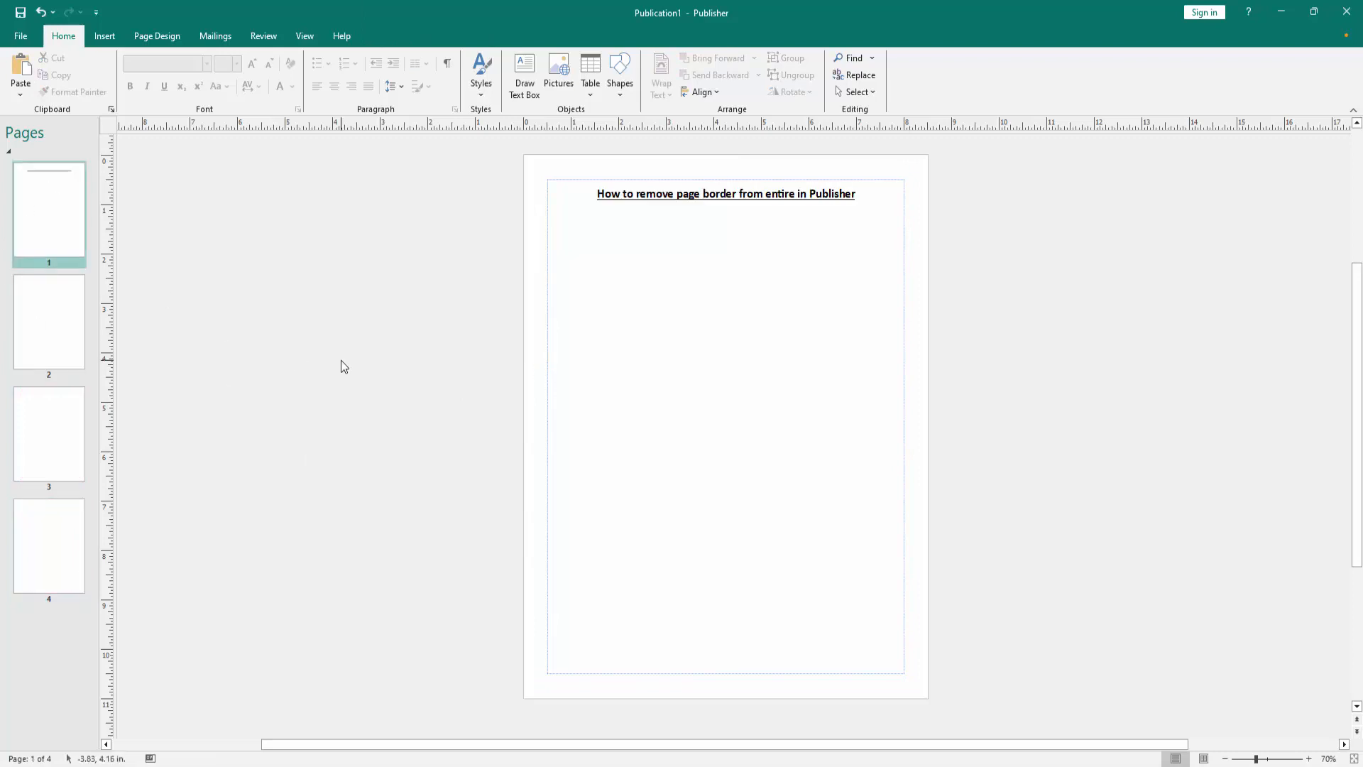
{"action": "left_click", "coordinate": [48, 323]}
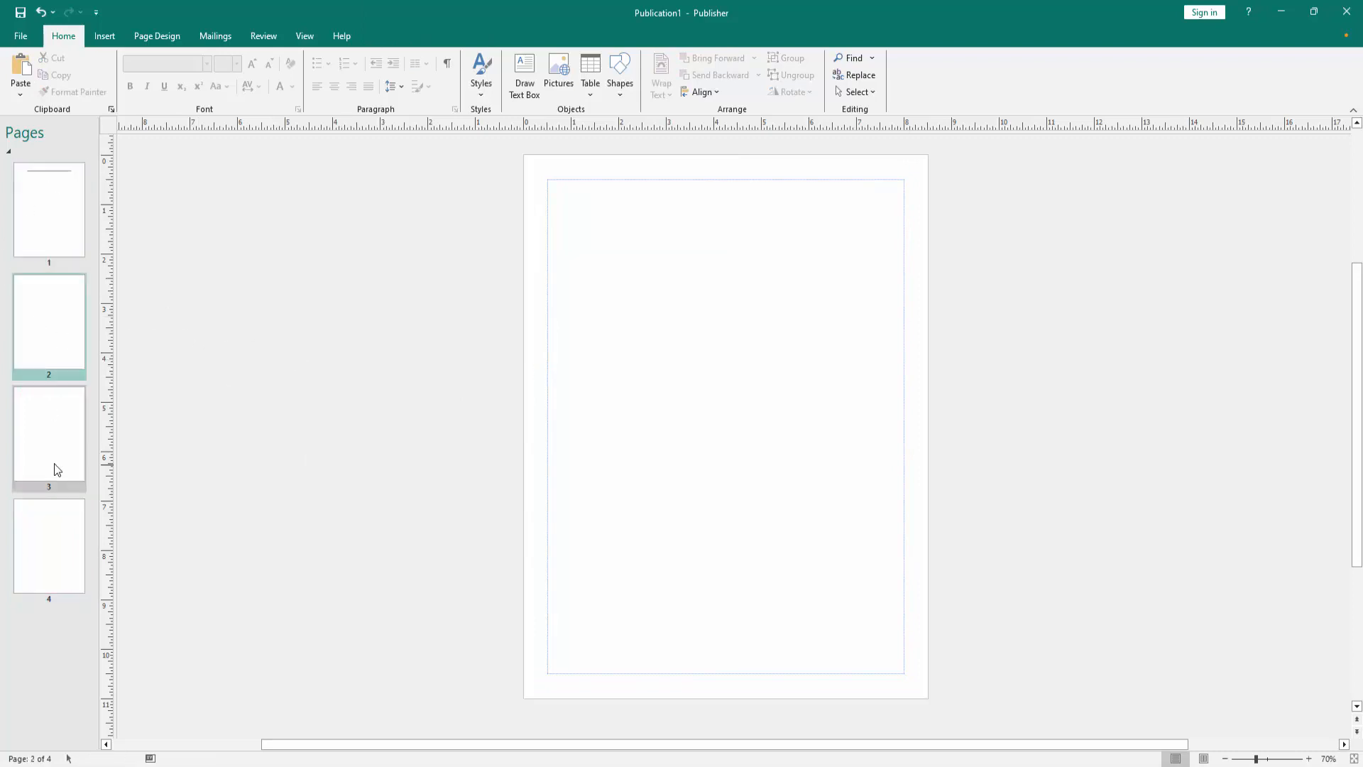
{"action": "left_click", "coordinate": [48, 211]}
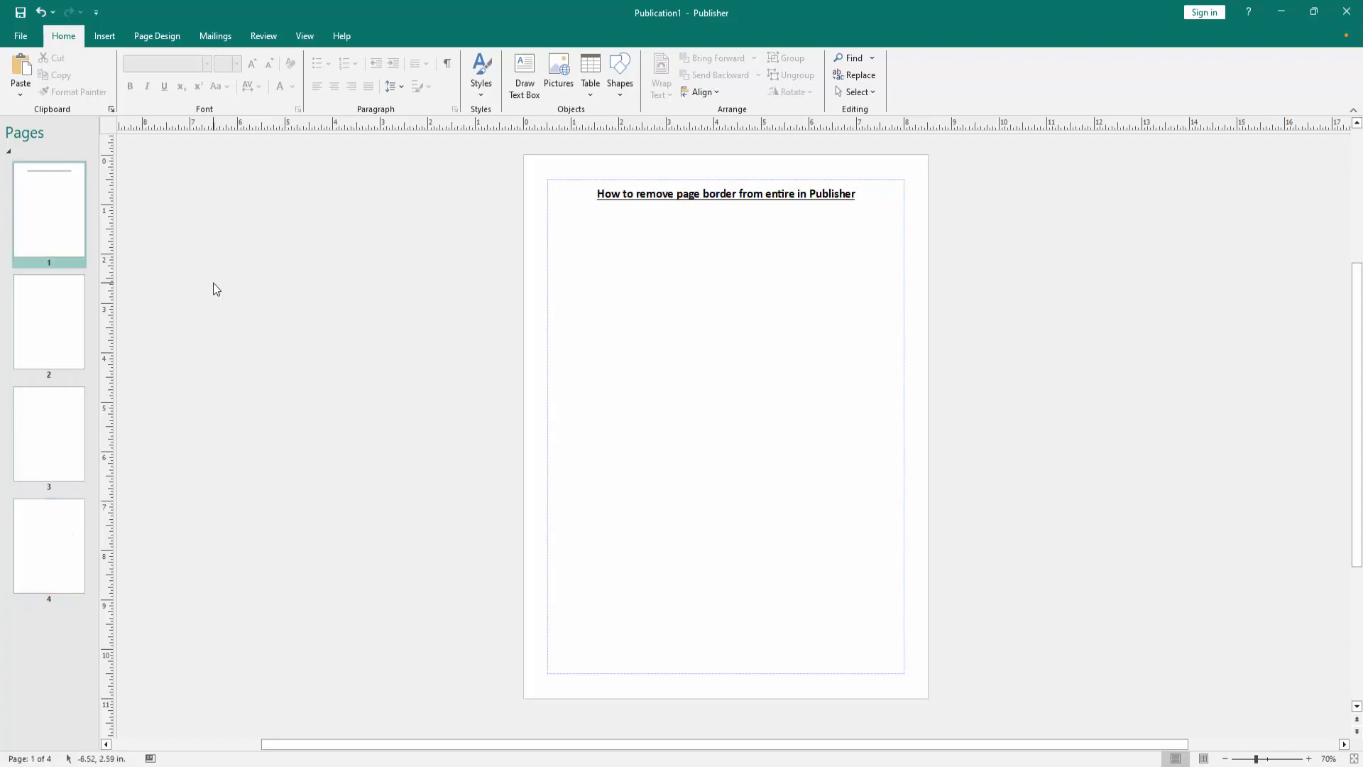
{"action": "mouse_move", "coordinate": [212, 288]}
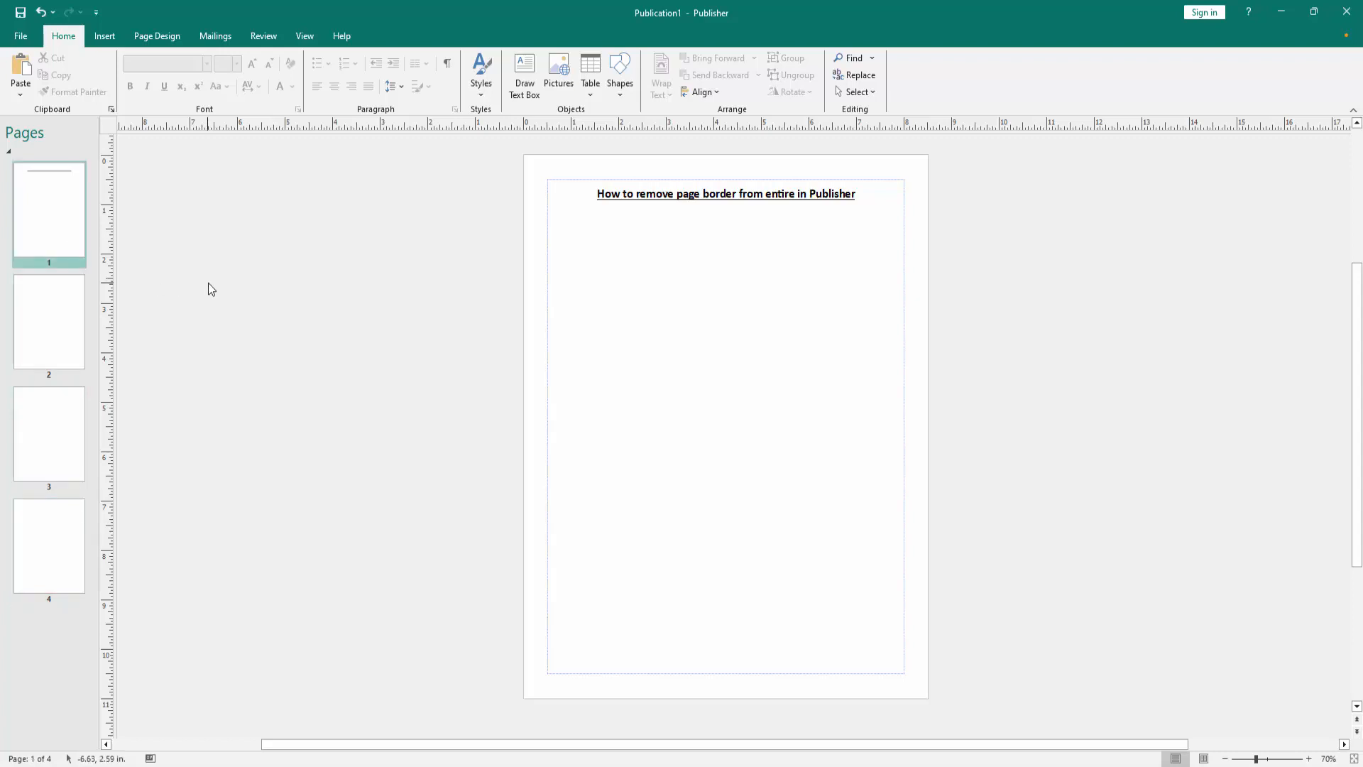
{"action": "mouse_move", "coordinate": [214, 290]}
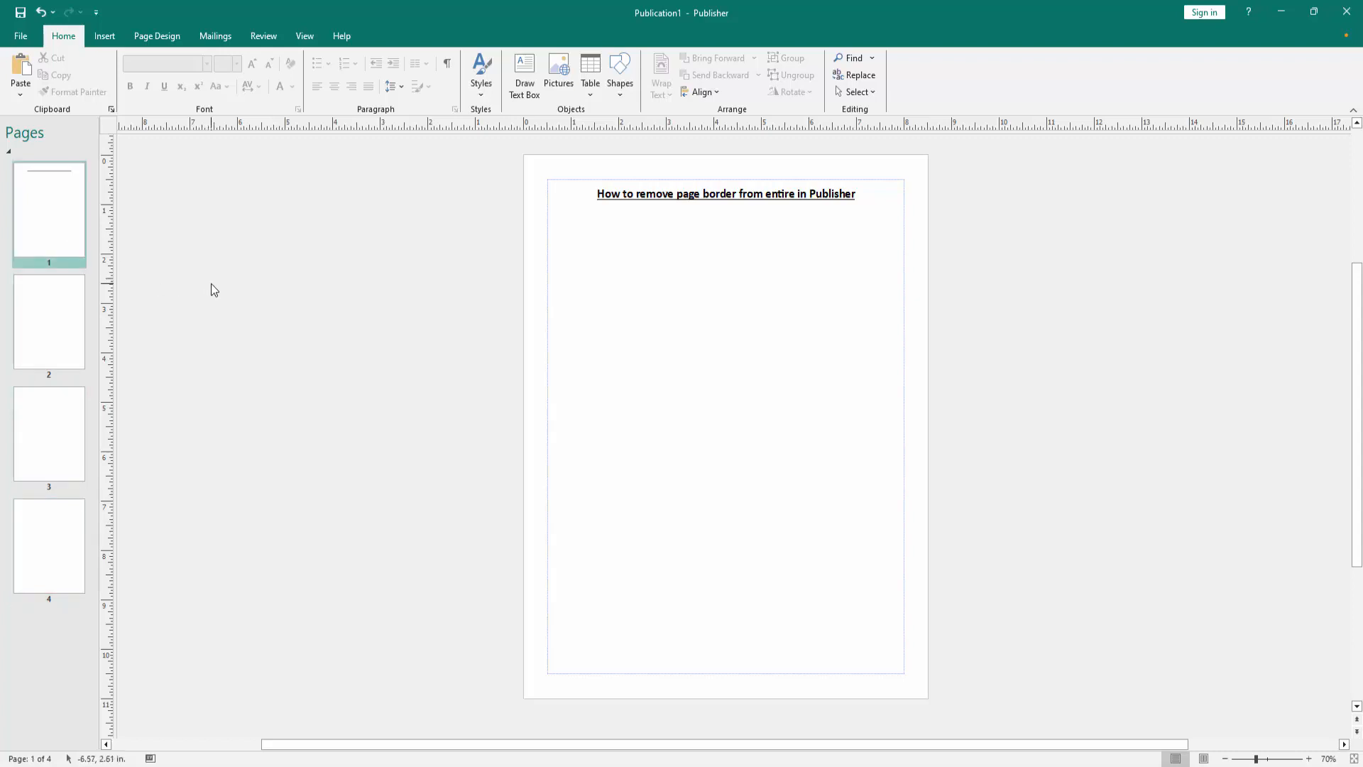